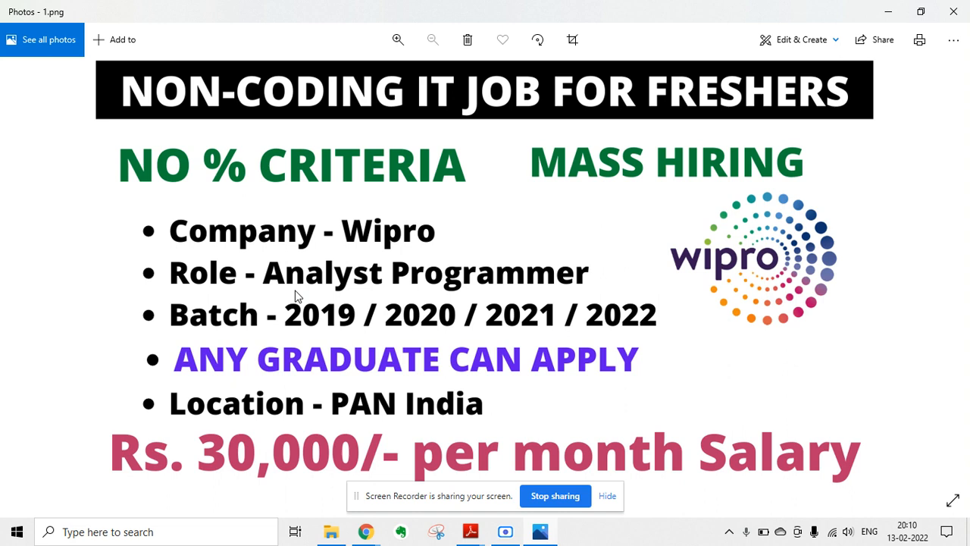
mouse_move(315, 293)
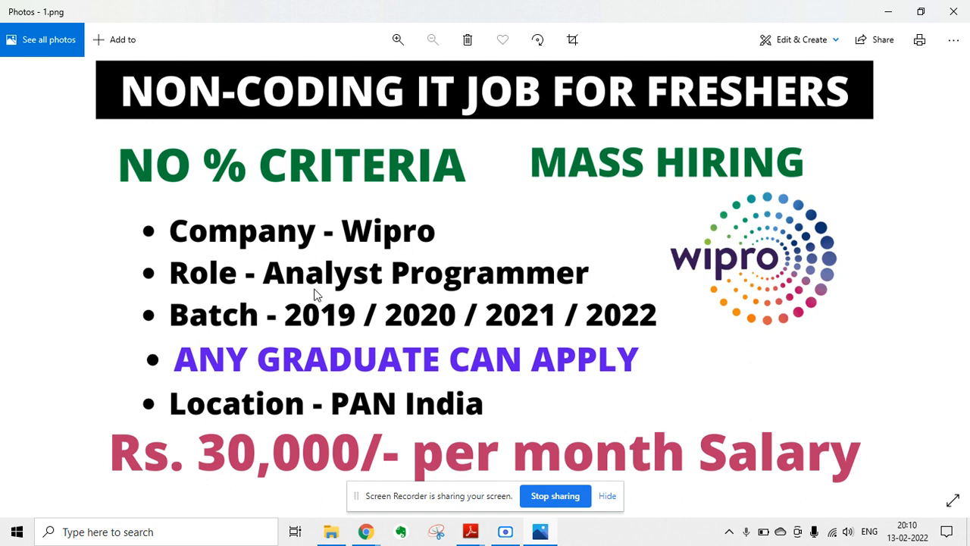
mouse_move(309, 410)
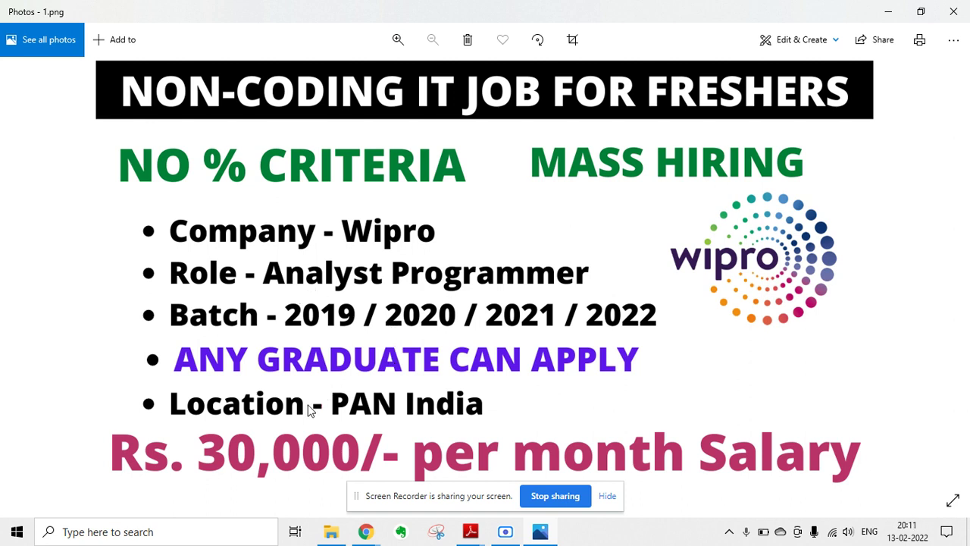
mouse_move(497, 318)
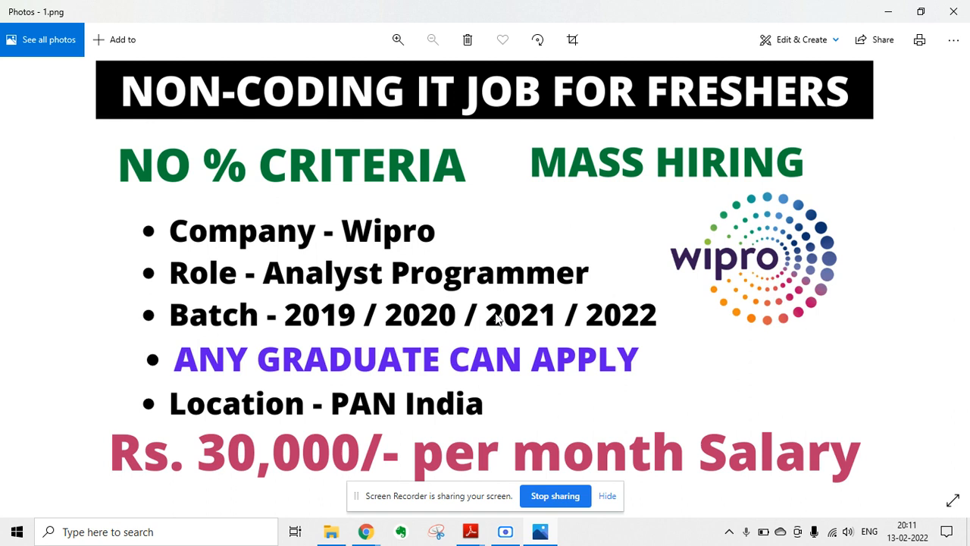
mouse_move(366, 126)
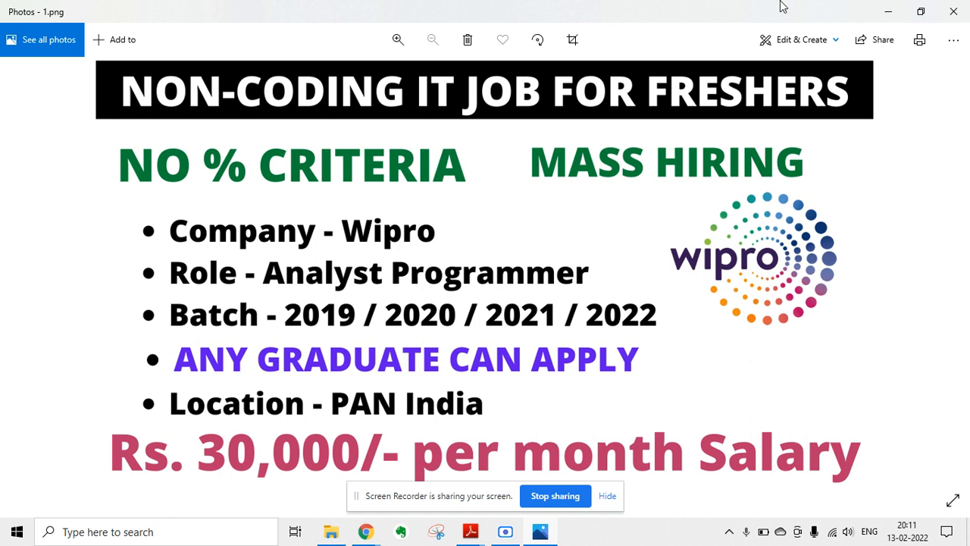
mouse_move(340, 189)
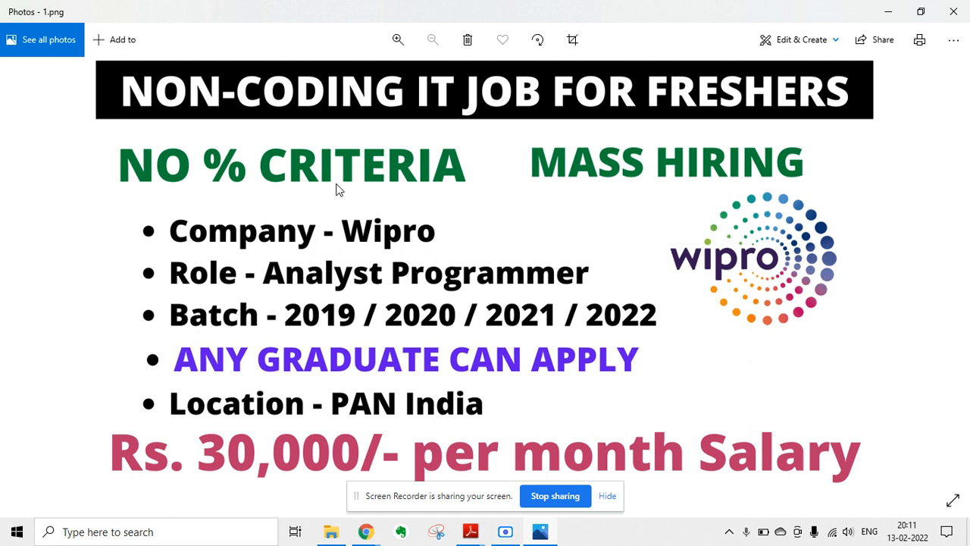
mouse_move(606, 188)
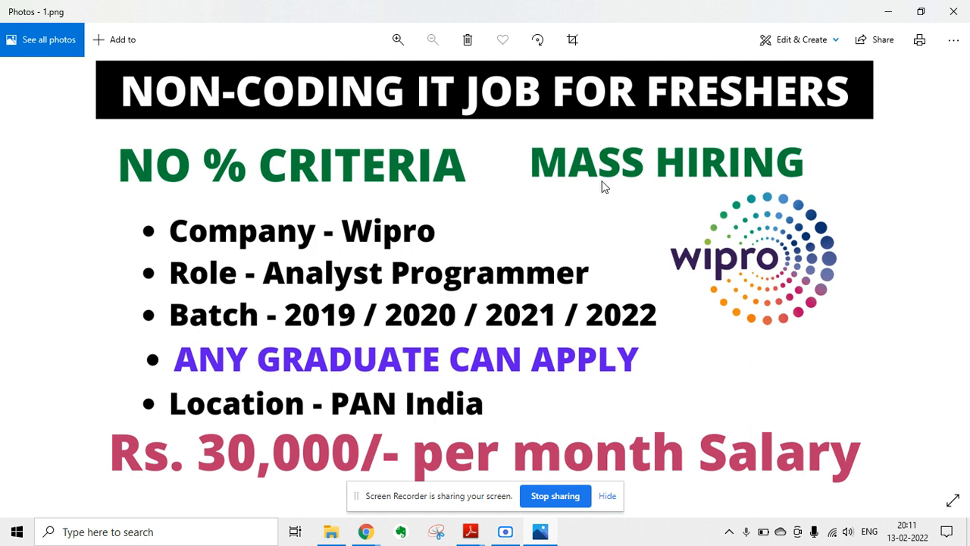
mouse_move(353, 540)
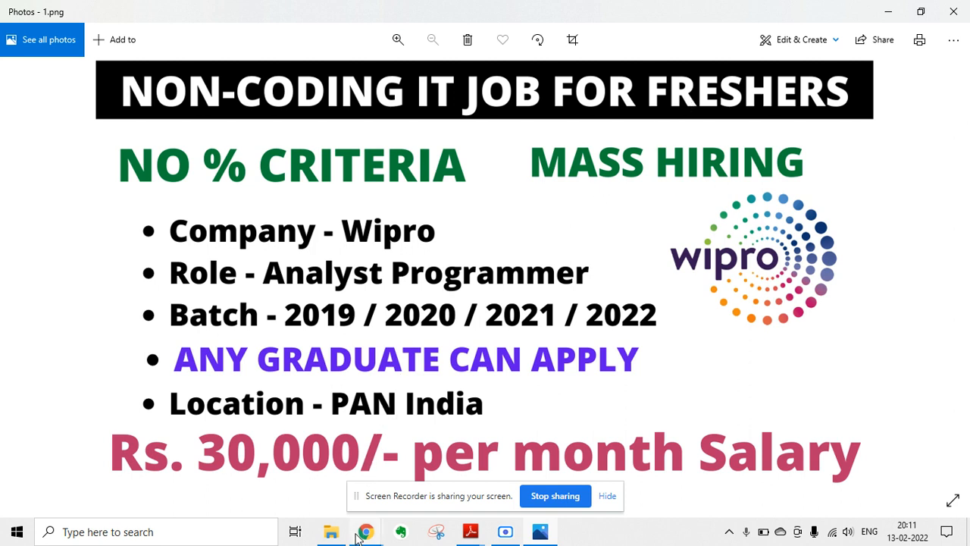
Bring Chrome forward and show the Lemon Coders topmate.io profile with its guidance services.
left_click(363, 531)
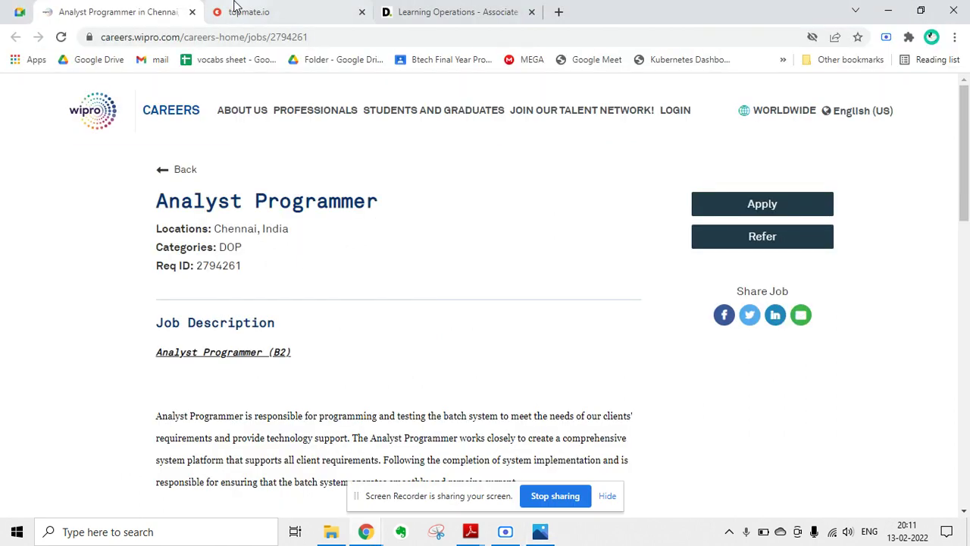
left_click(257, 12)
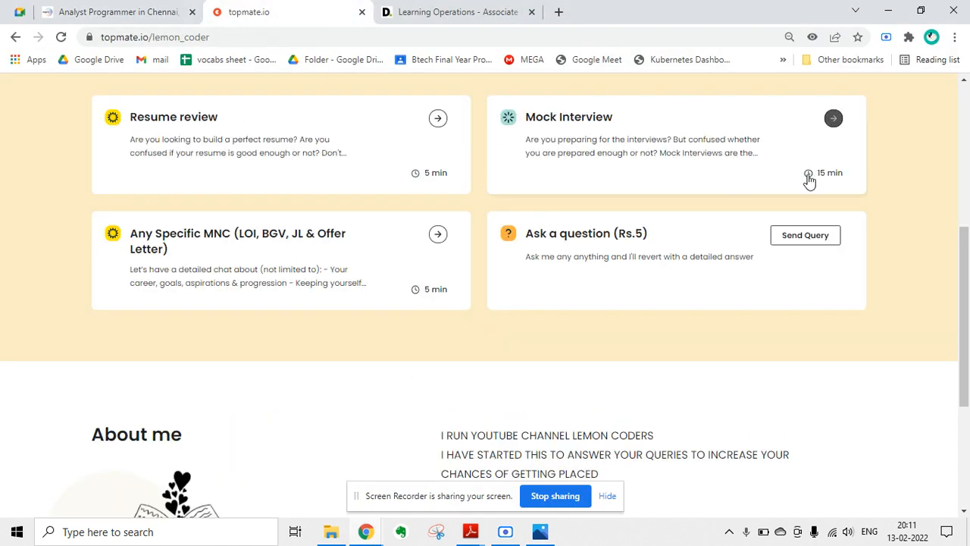
mouse_move(581, 138)
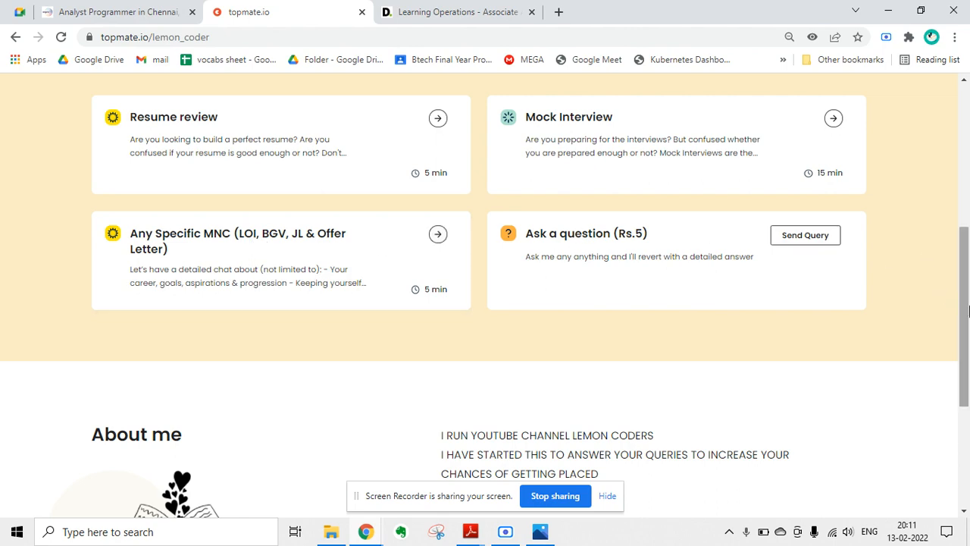
scroll("up", 3)
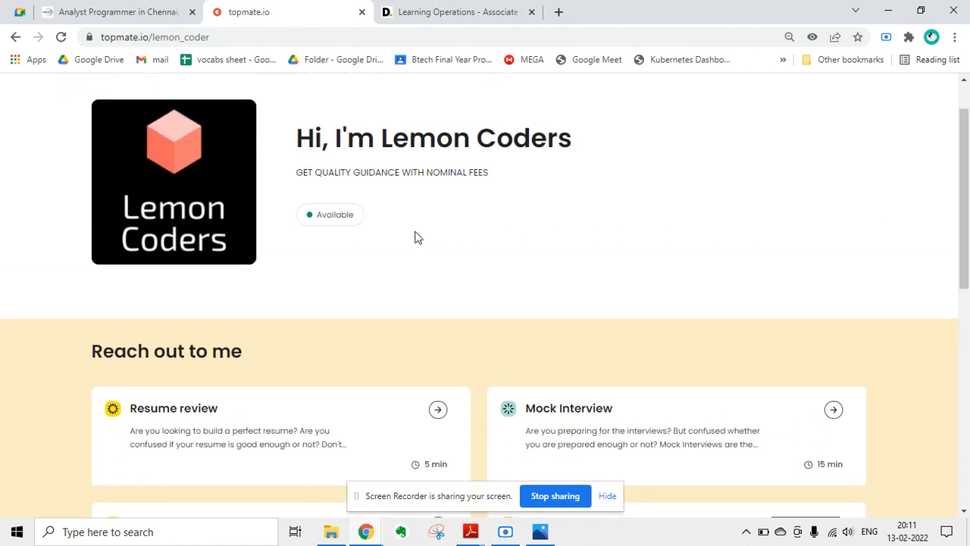
mouse_move(373, 205)
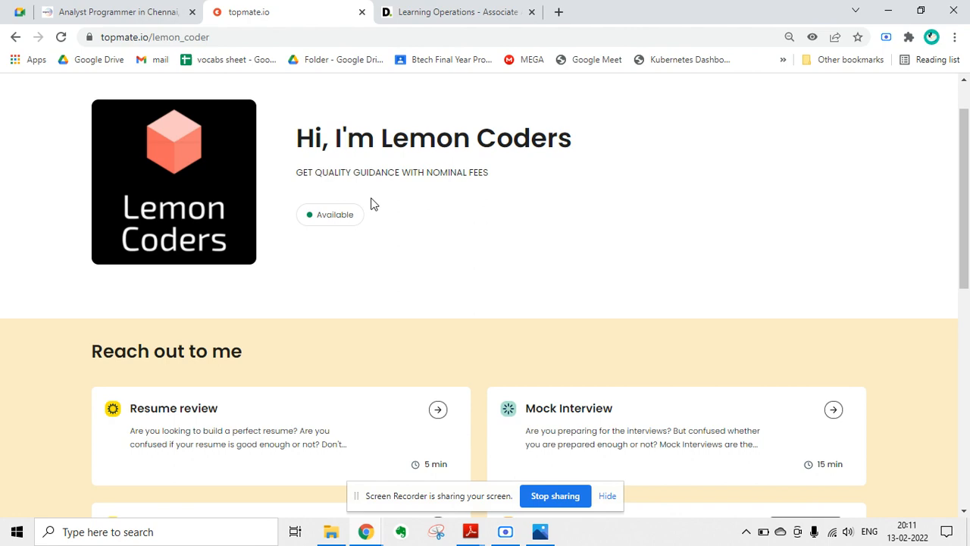
scroll("down", 3)
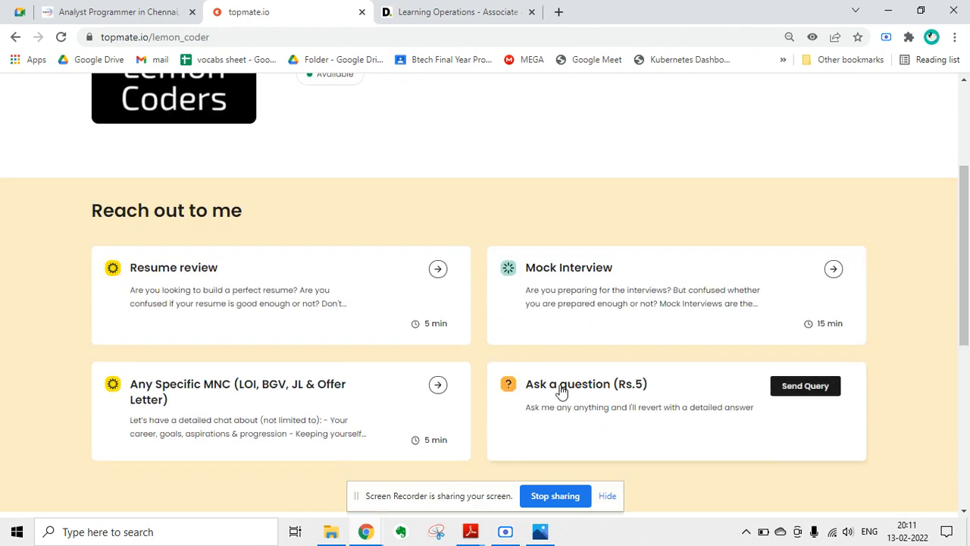
scroll("up", 3)
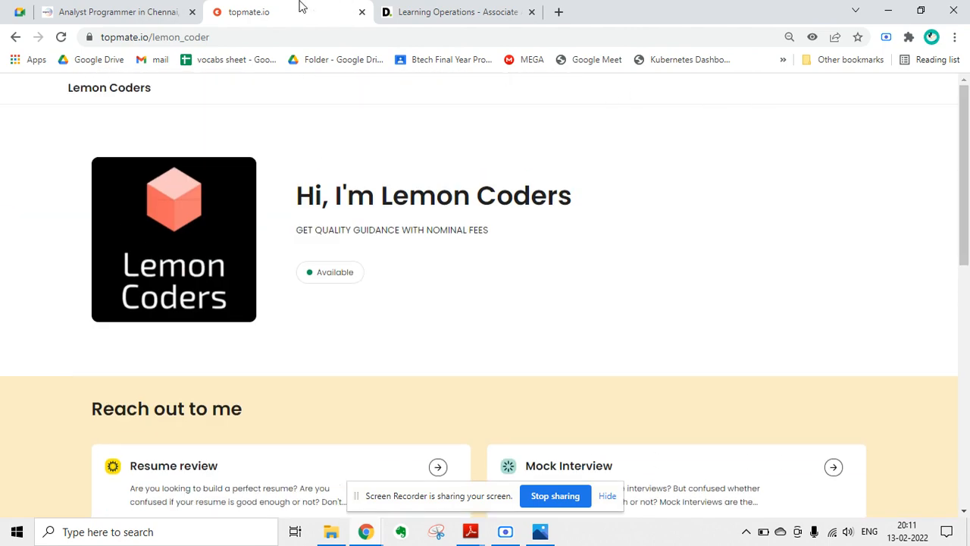
Return to the Wipro Analyst Programmer listing and read down through its responsibilities.
left_click(114, 12)
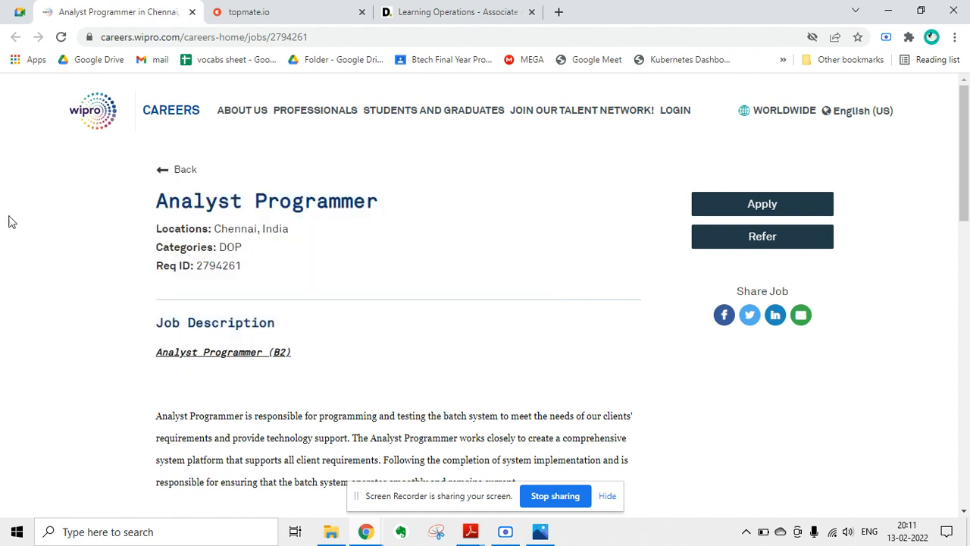
mouse_move(964, 144)
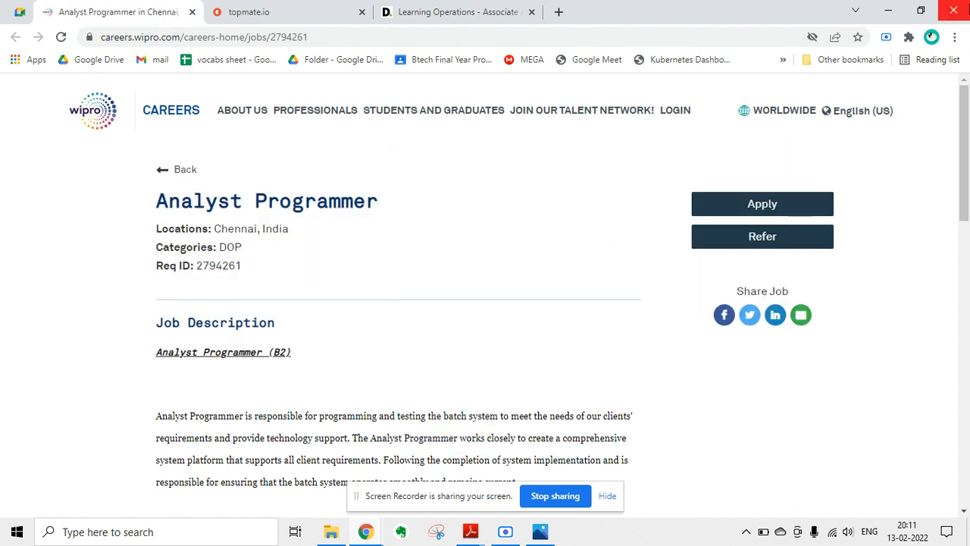
scroll("down", 3)
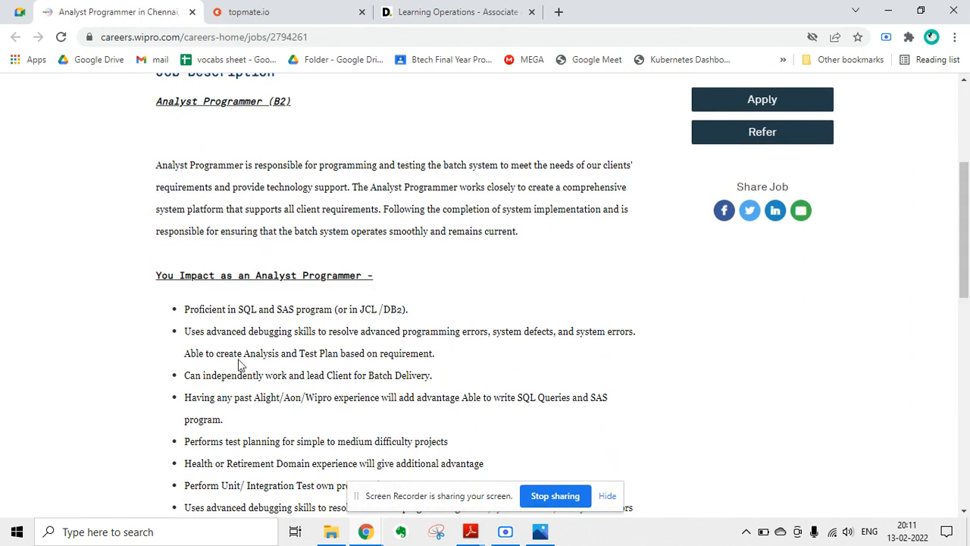
mouse_move(413, 317)
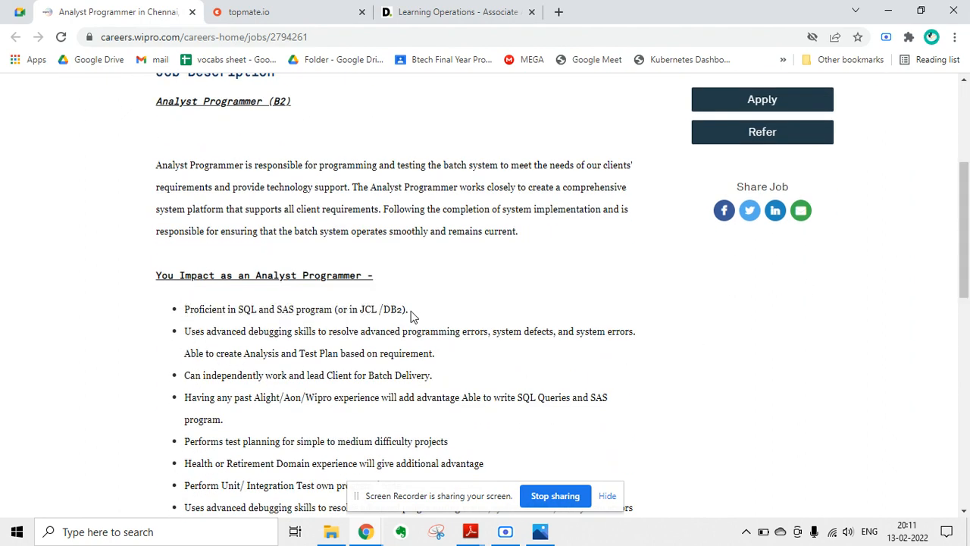
scroll("down", 3)
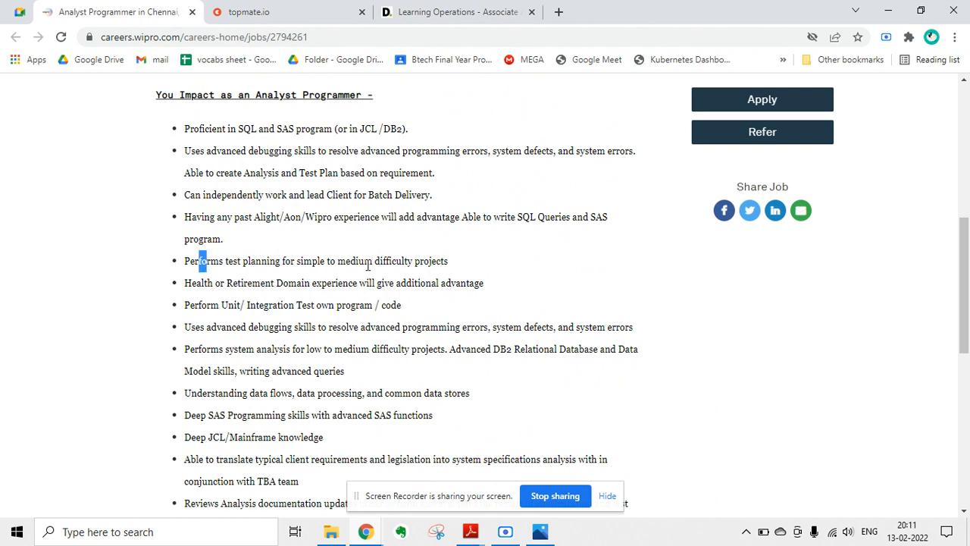
scroll("down", 3)
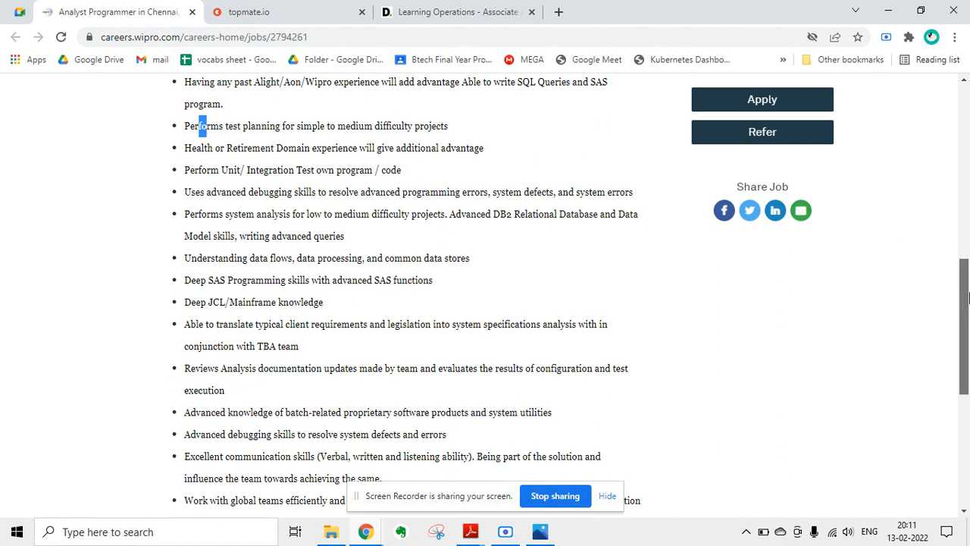
scroll("down", 3)
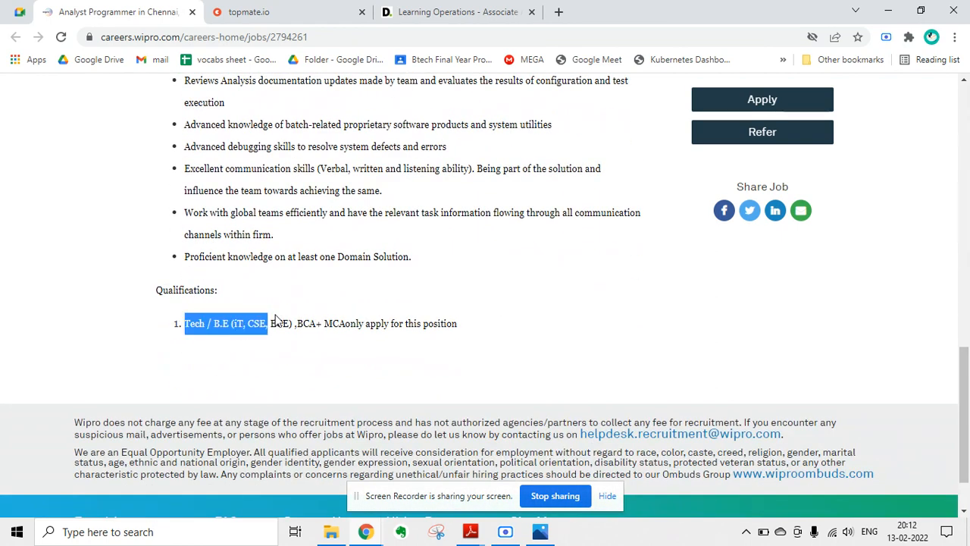
Highlight the eligible degrees under Qualifications, then head back toward the top.
left_click_drag(270, 323, 349, 323)
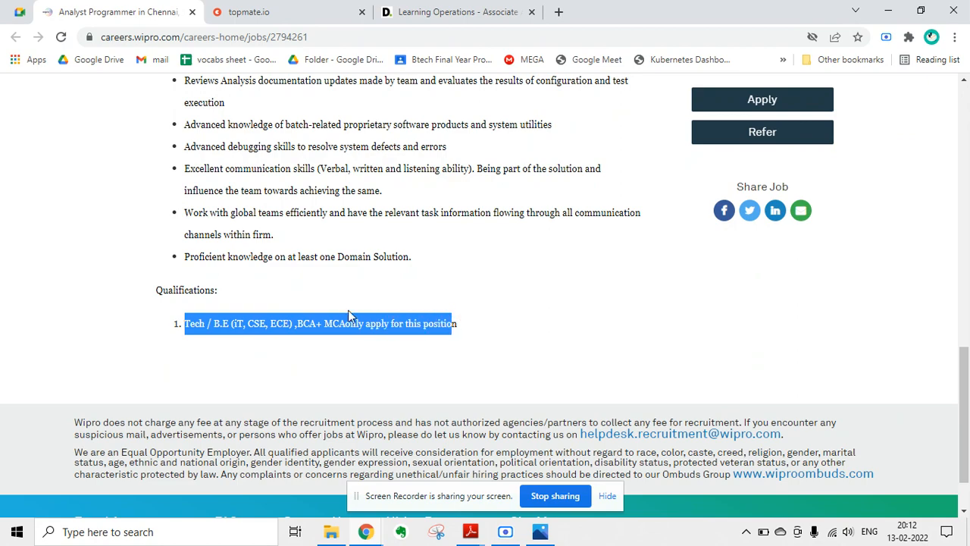
left_click(718, 319)
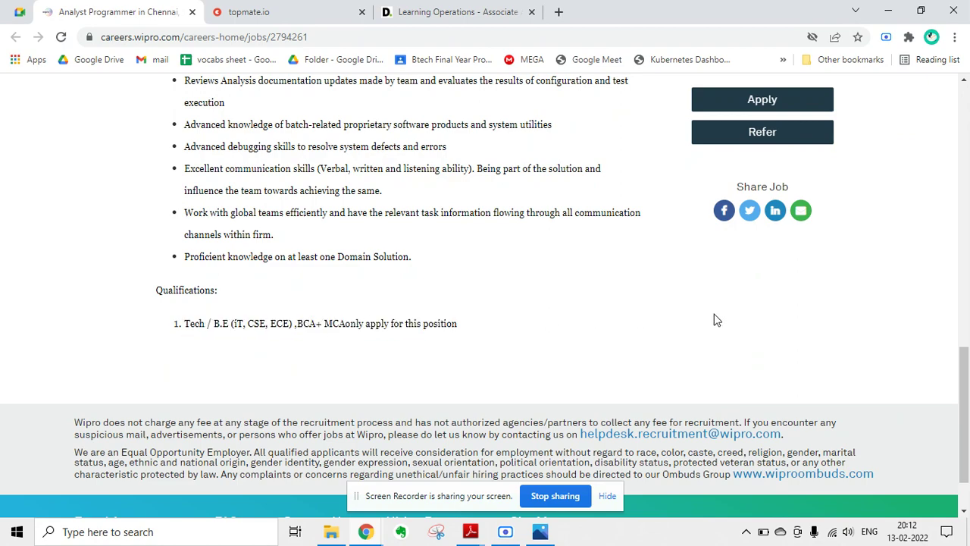
scroll("up", 3)
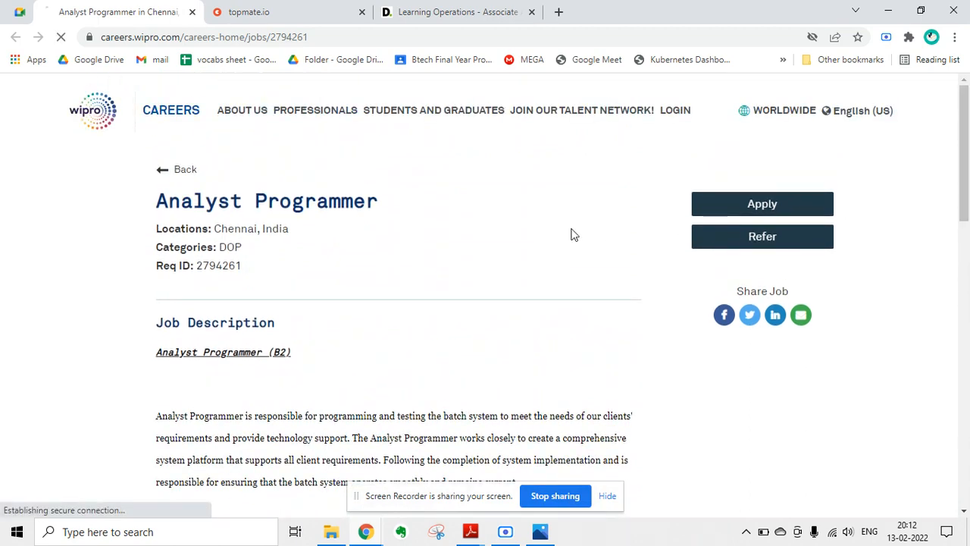
Start applying for the Analyst Programmer job and reach the login page's email field.
left_click(761, 203)
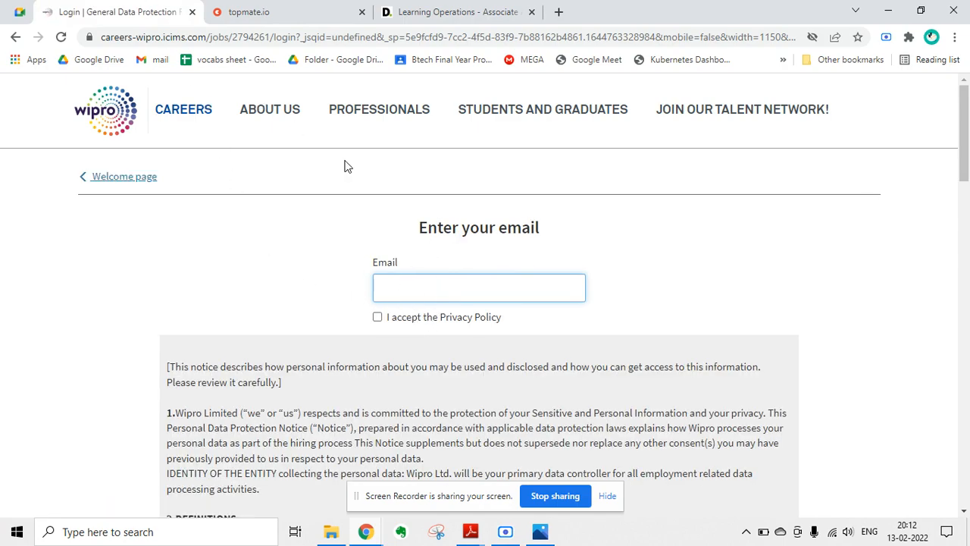
scroll("down", 3)
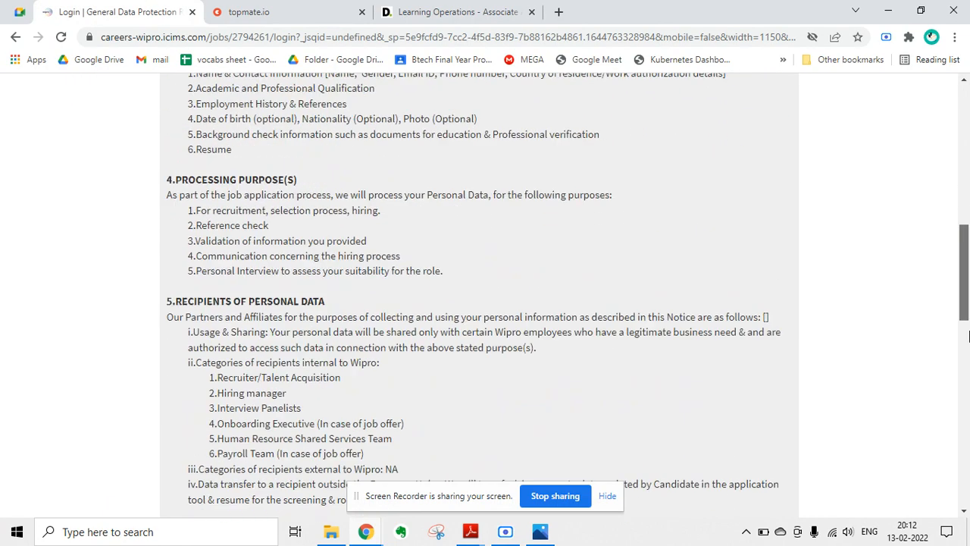
scroll("down", 3)
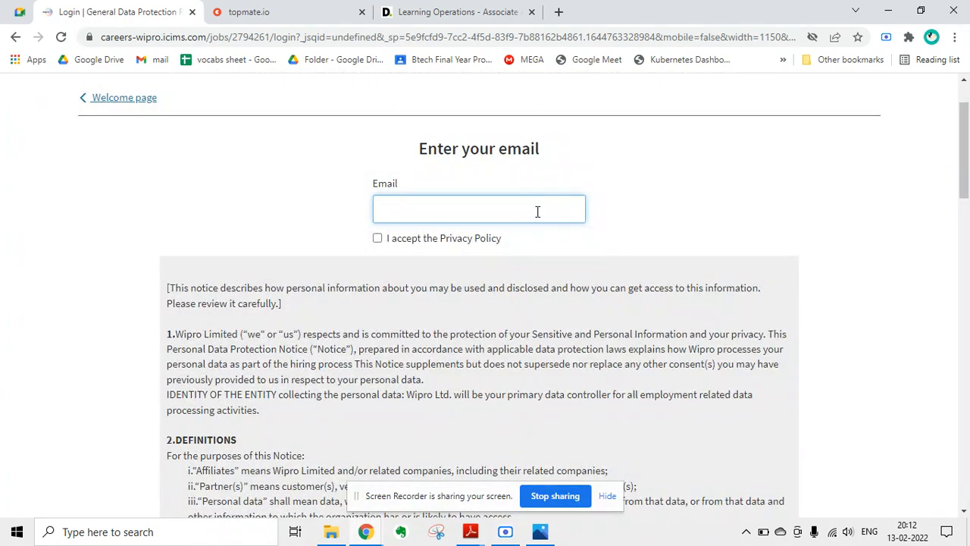
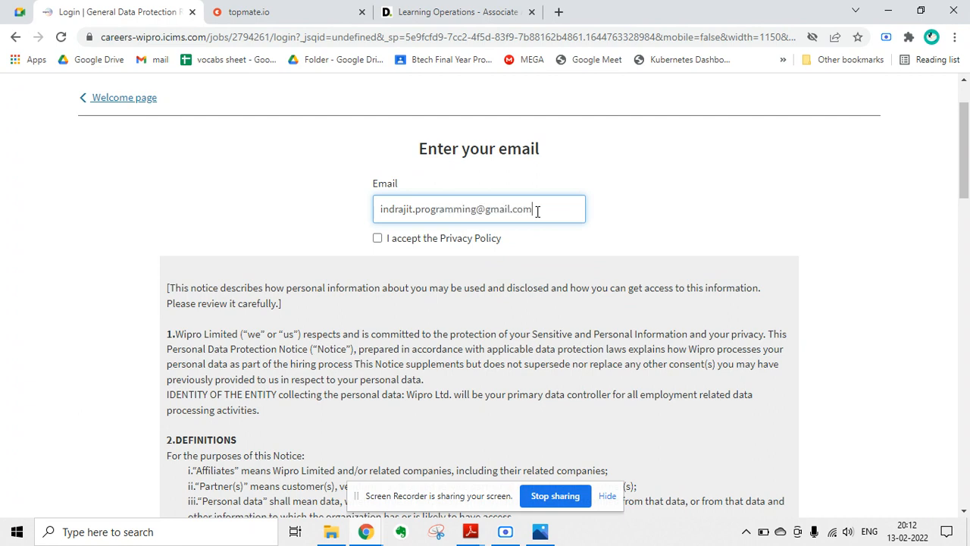
left_click(376, 237)
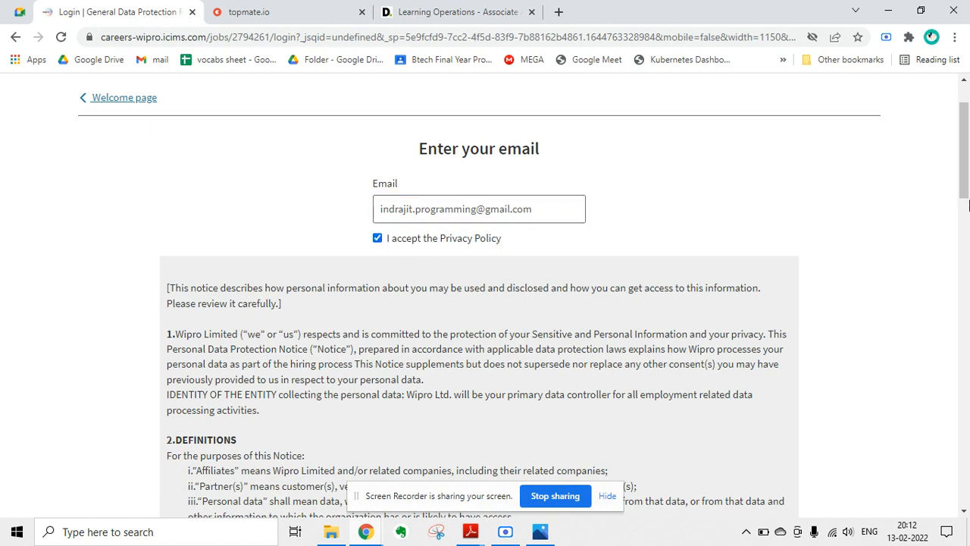
scroll("down", 3)
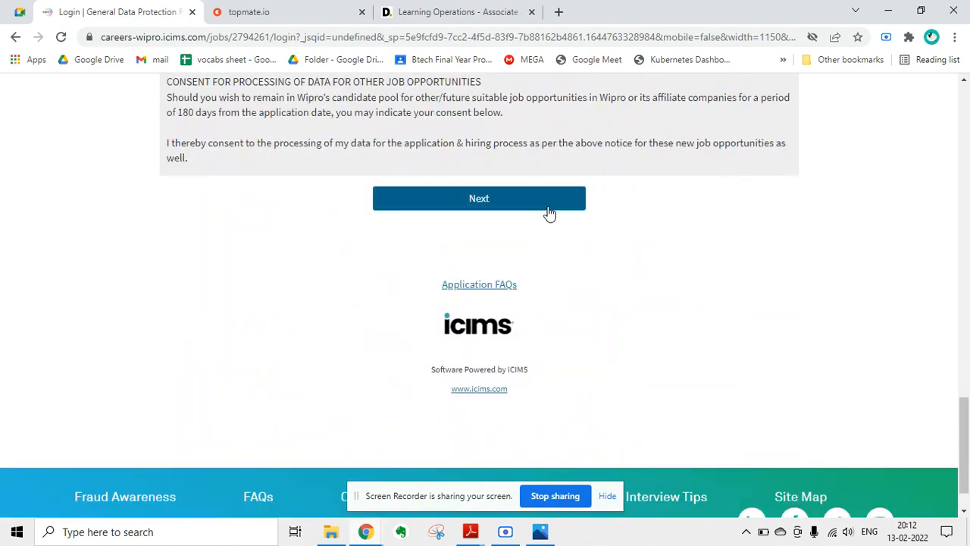
Continue to the Candidate Profile form and reach the account login section.
left_click(479, 197)
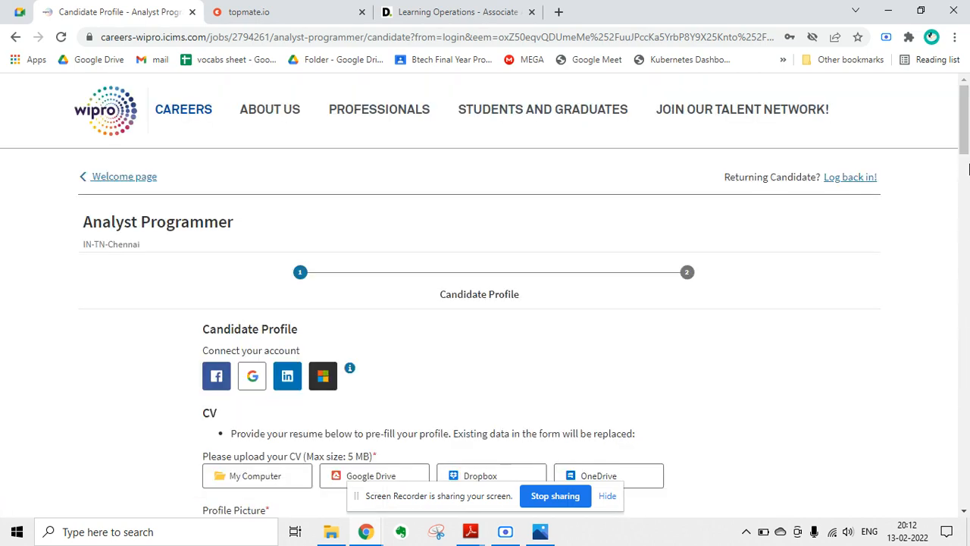
scroll("down", 3)
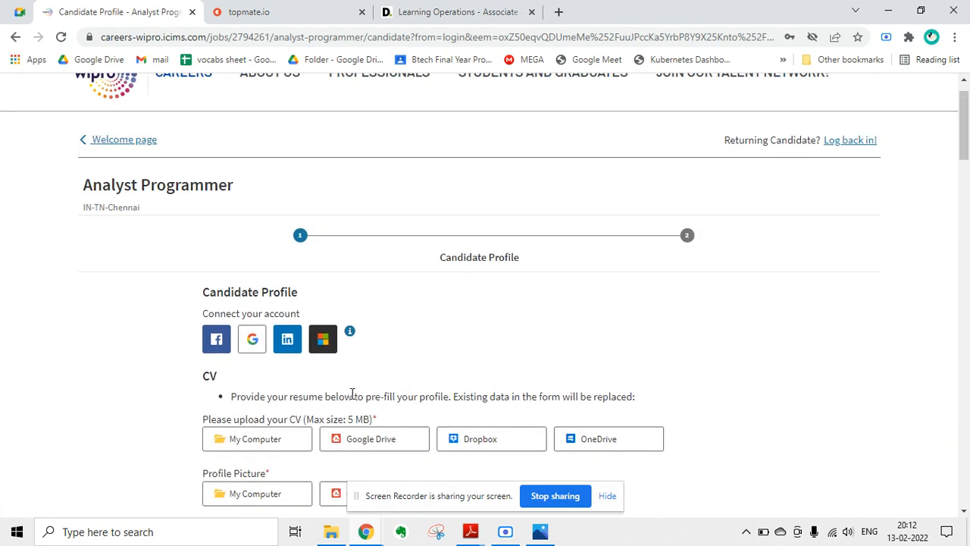
scroll("down", 3)
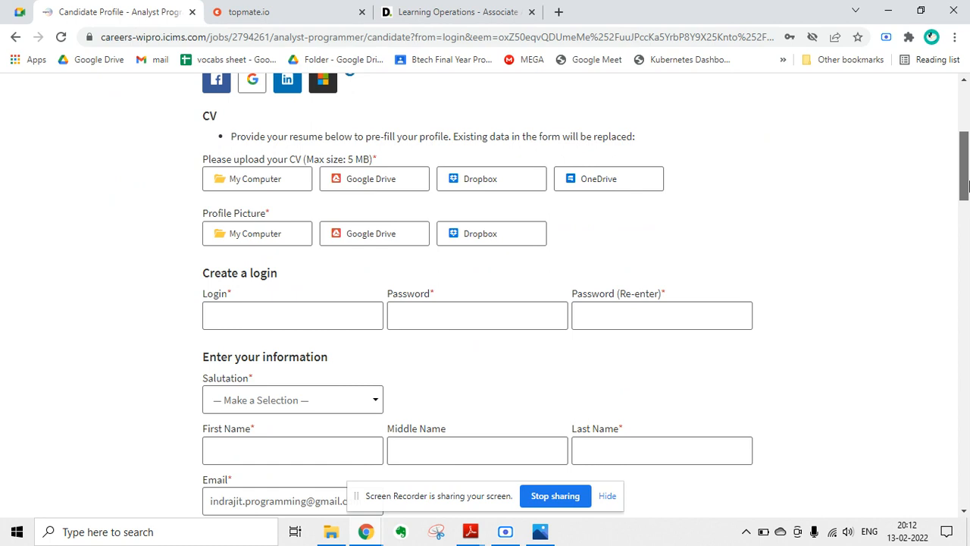
scroll("down", 3)
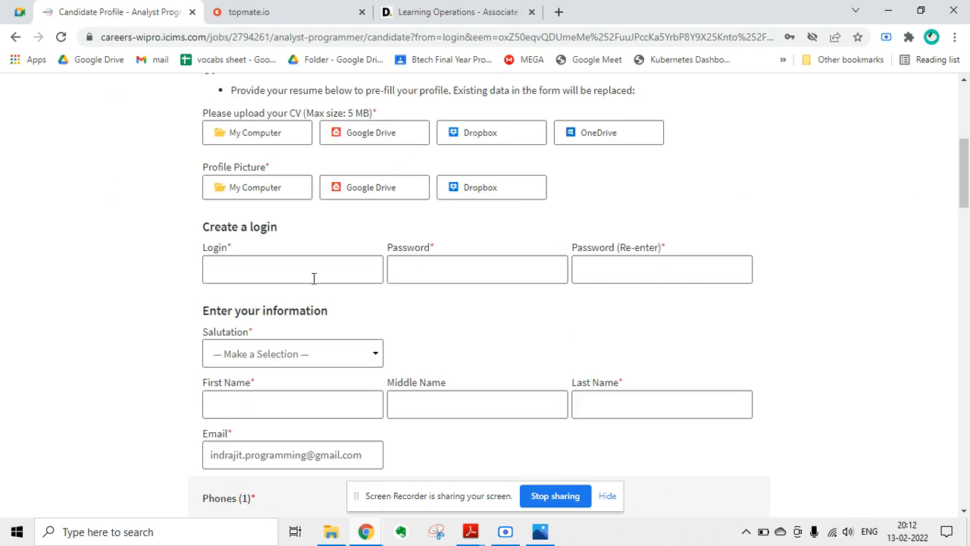
left_click(293, 270)
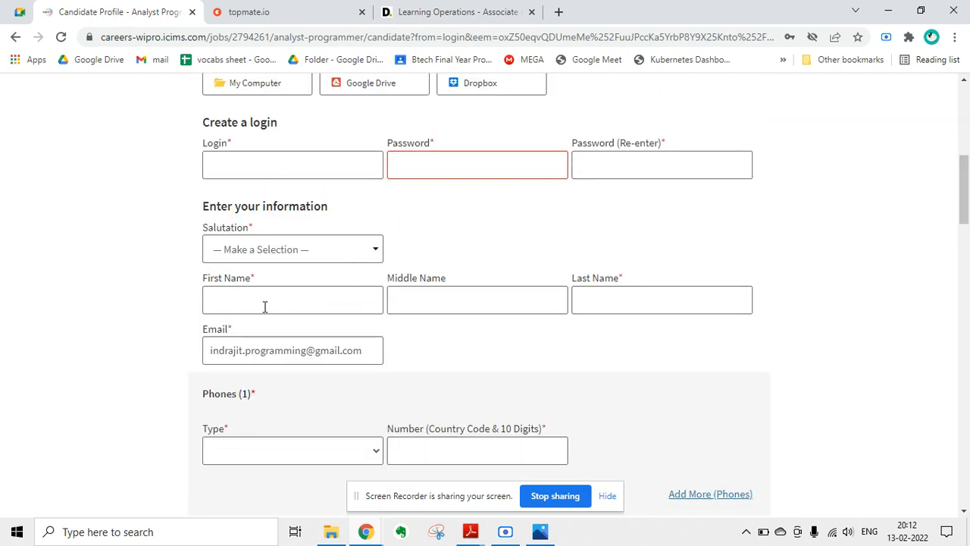
Review the personal info, education and Work Experience sections, then return to the top.
scroll("down", 3)
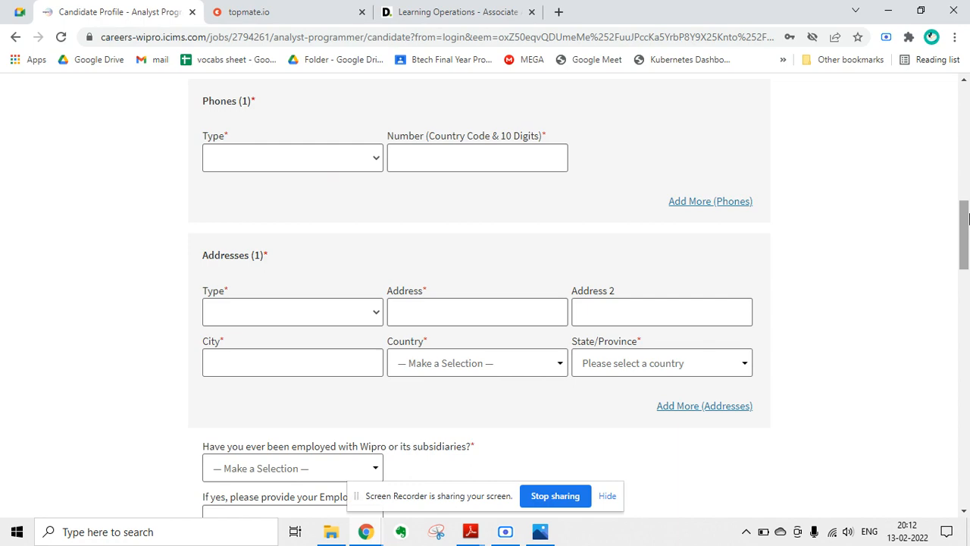
scroll("down", 3)
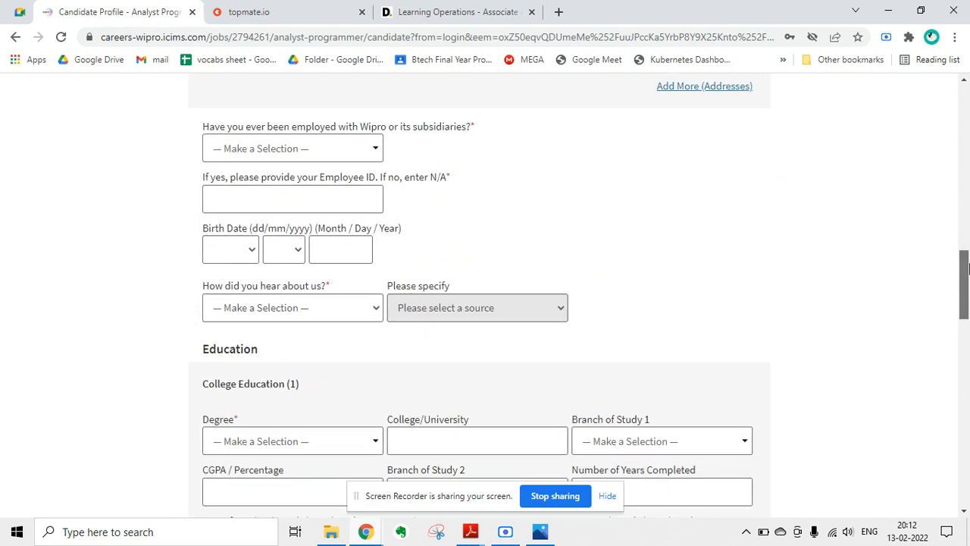
scroll("down", 3)
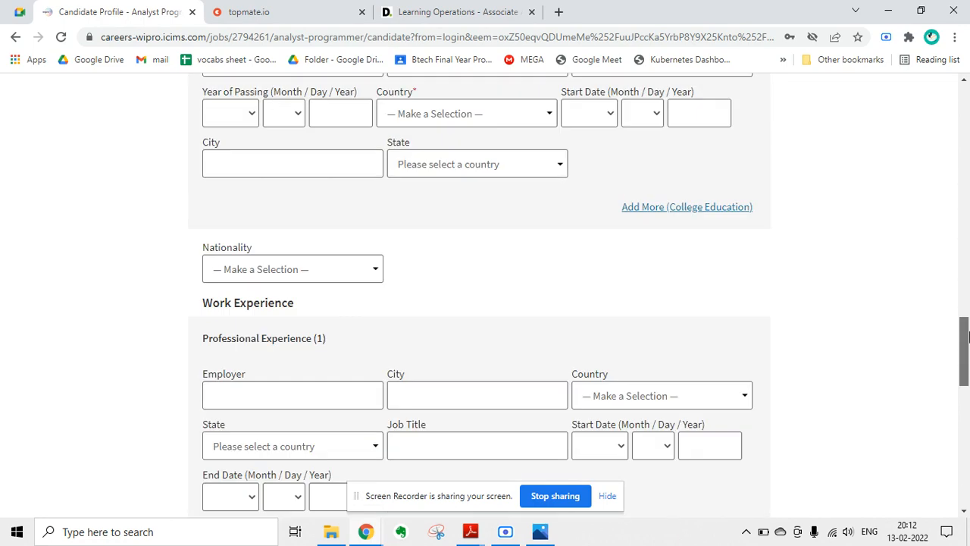
scroll("down", 3)
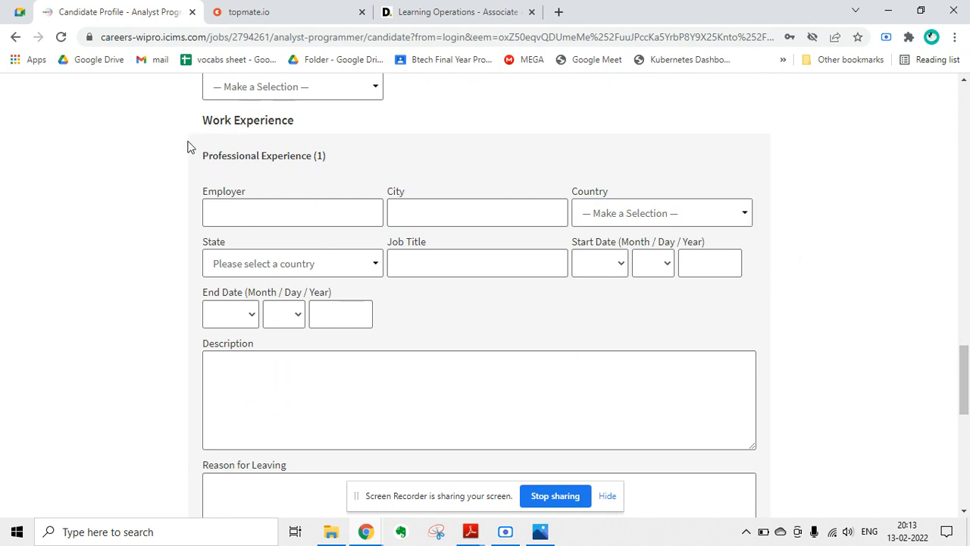
double_click(255, 120)
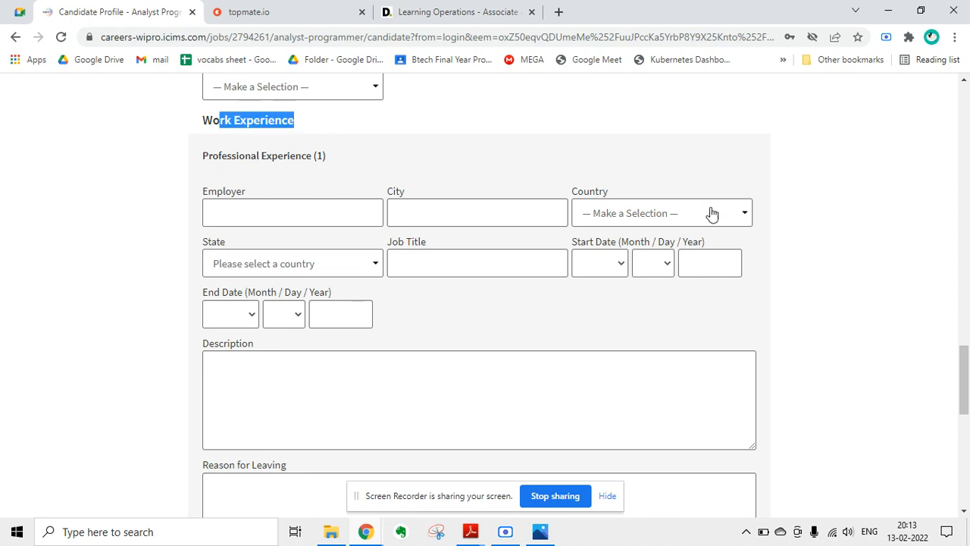
scroll("down", 3)
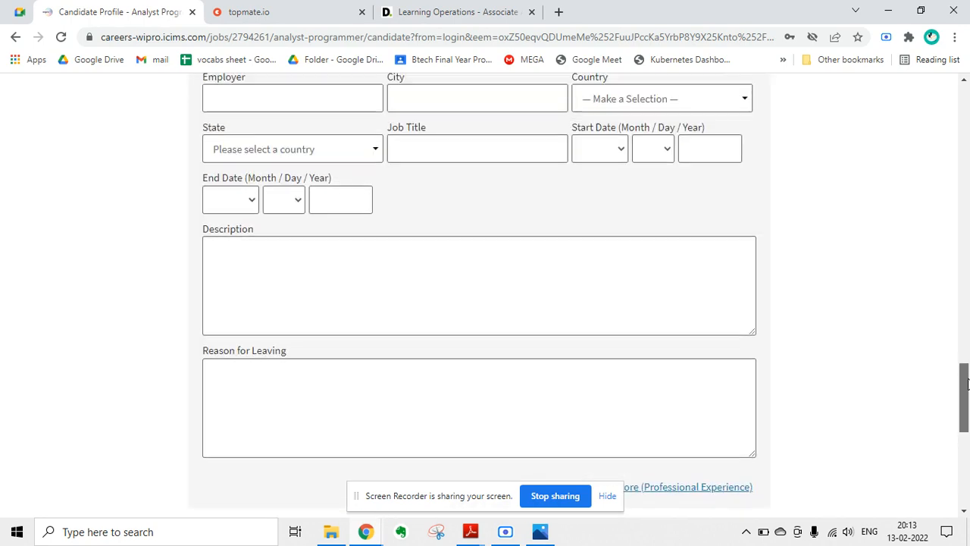
scroll("up", 3)
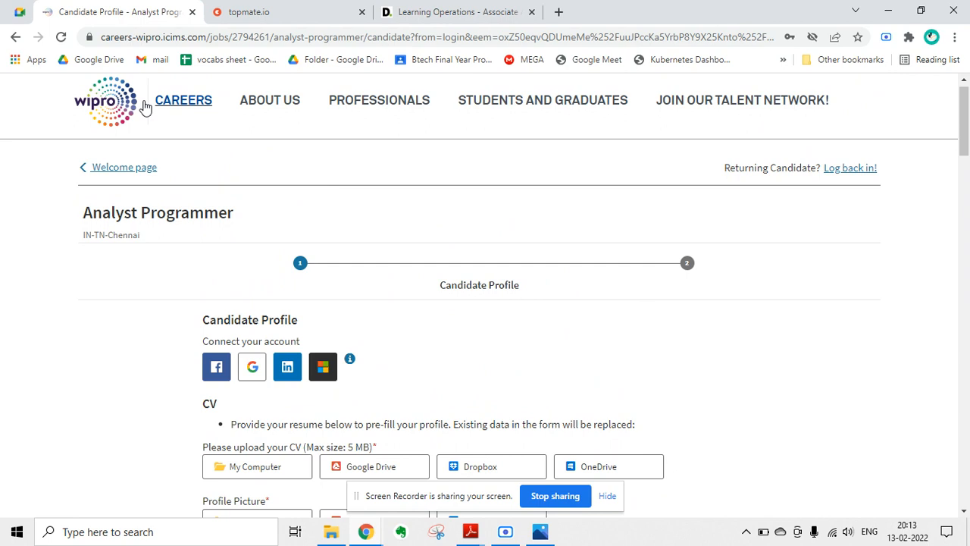
Revisit the Lemon Coders topmate.io profile and browse its guidance service offerings.
left_click(257, 12)
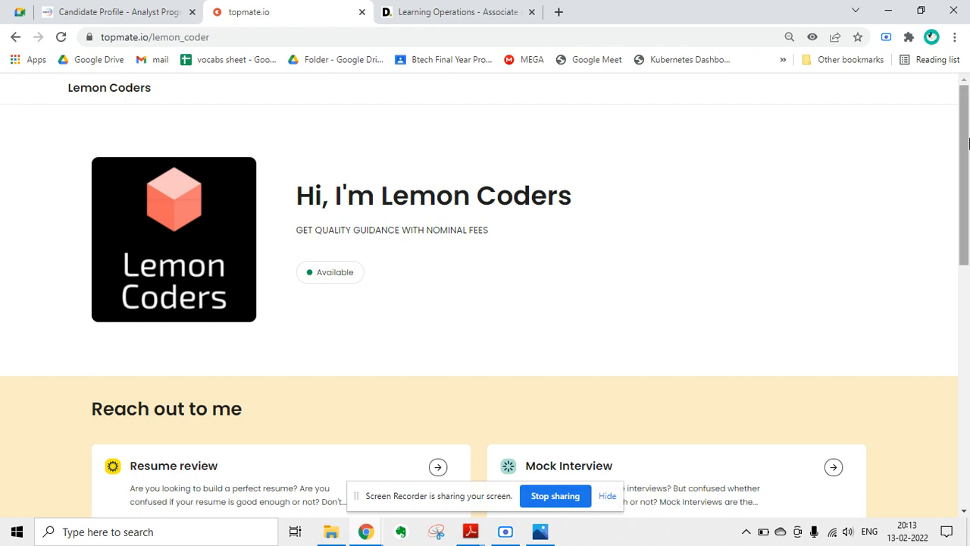
scroll("down", 3)
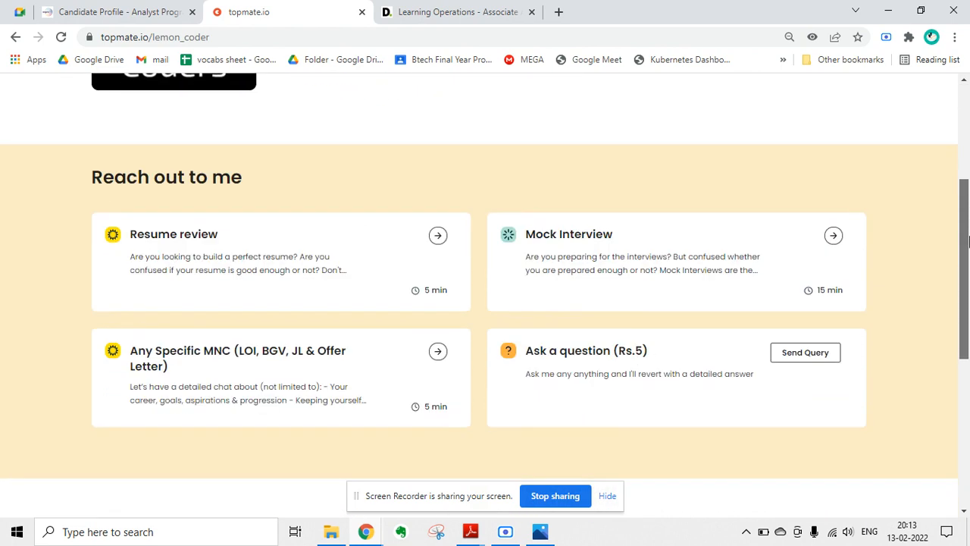
scroll("down", 3)
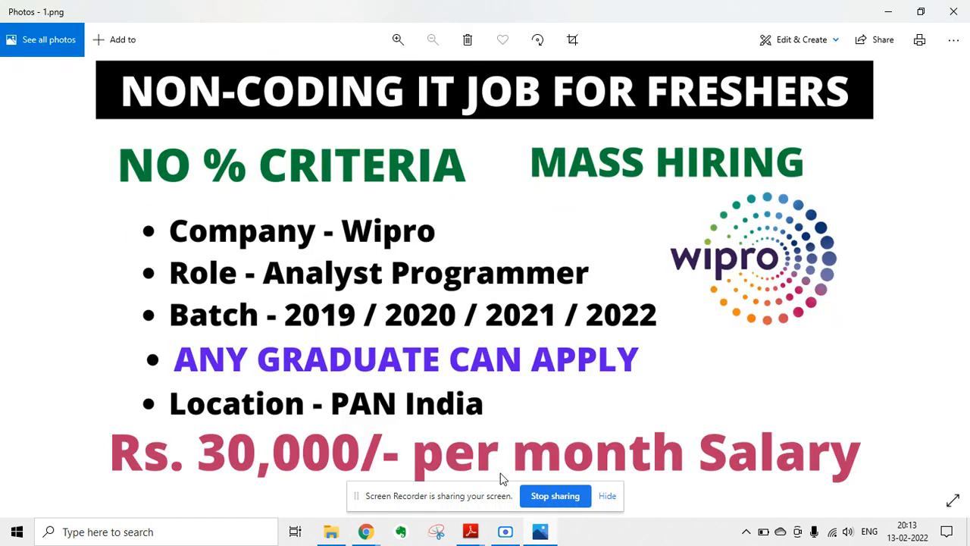
mouse_move(561, 374)
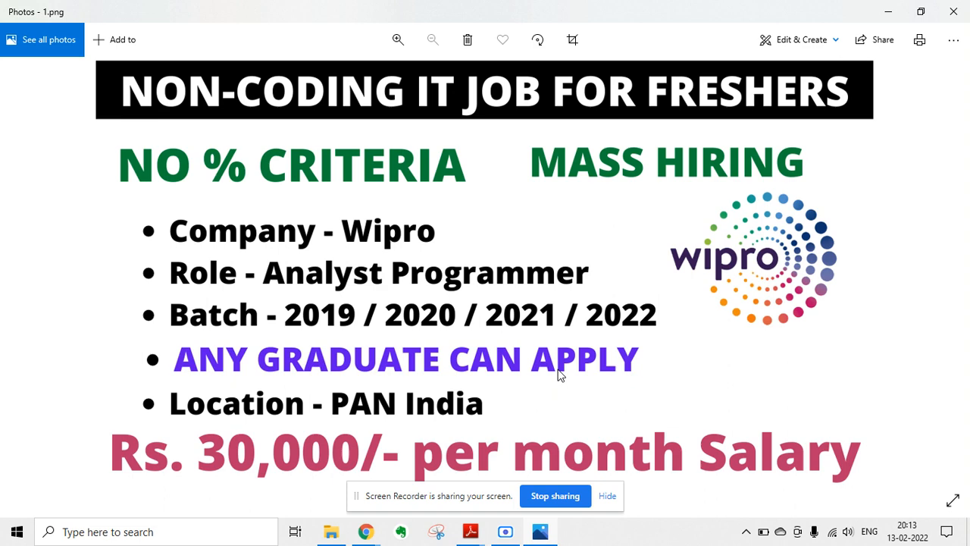